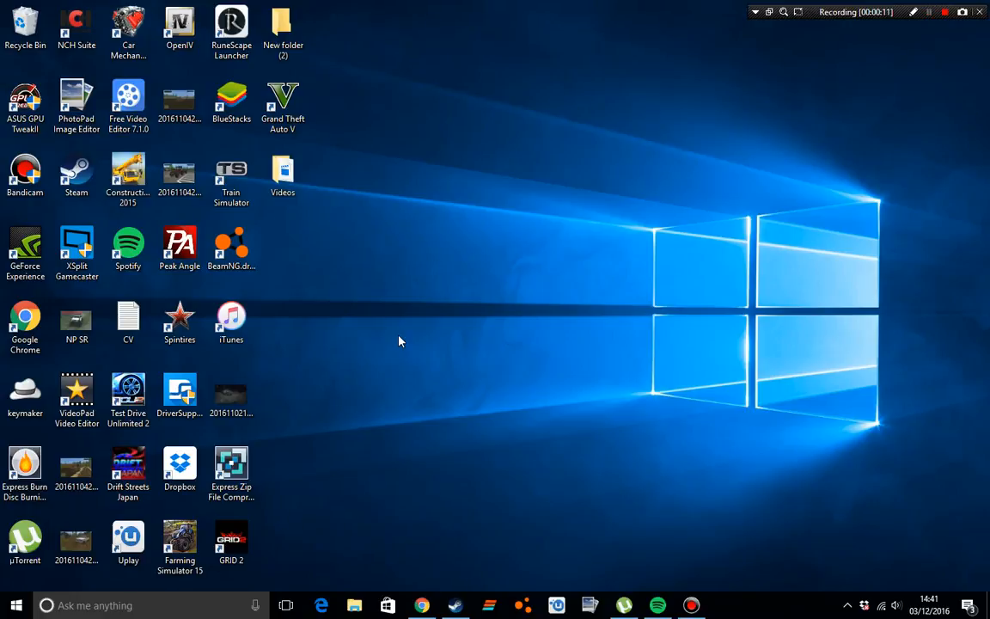
pyautogui.moveTo(430, 368)
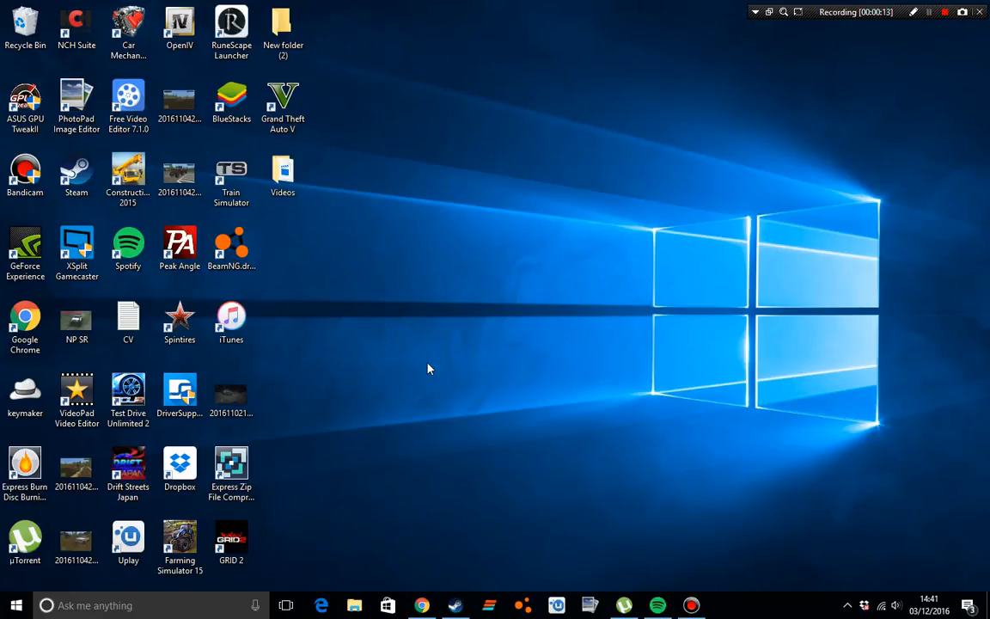
pyautogui.moveTo(410, 342)
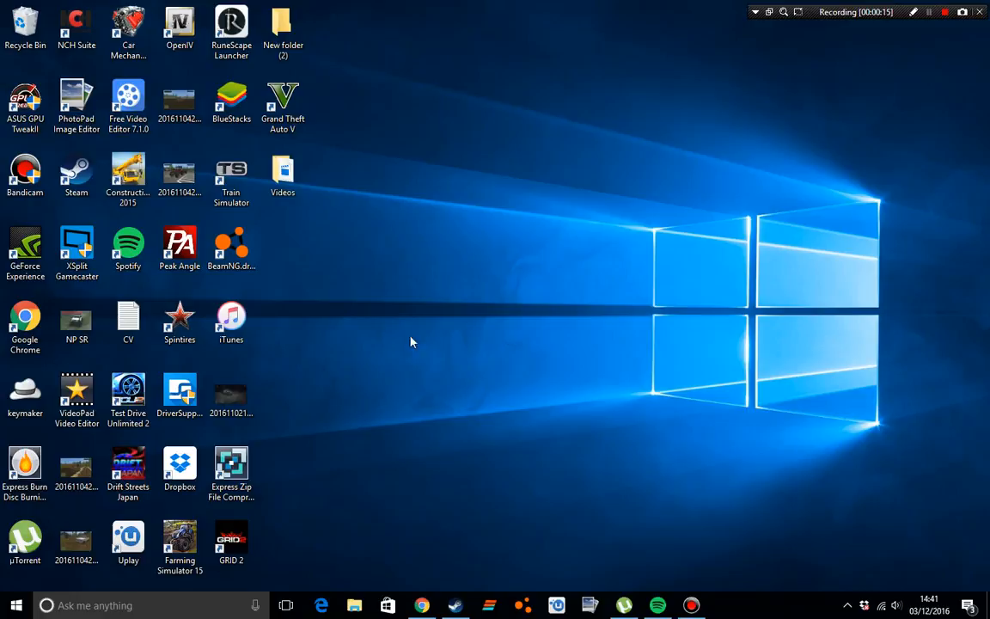
pyautogui.moveTo(473, 193)
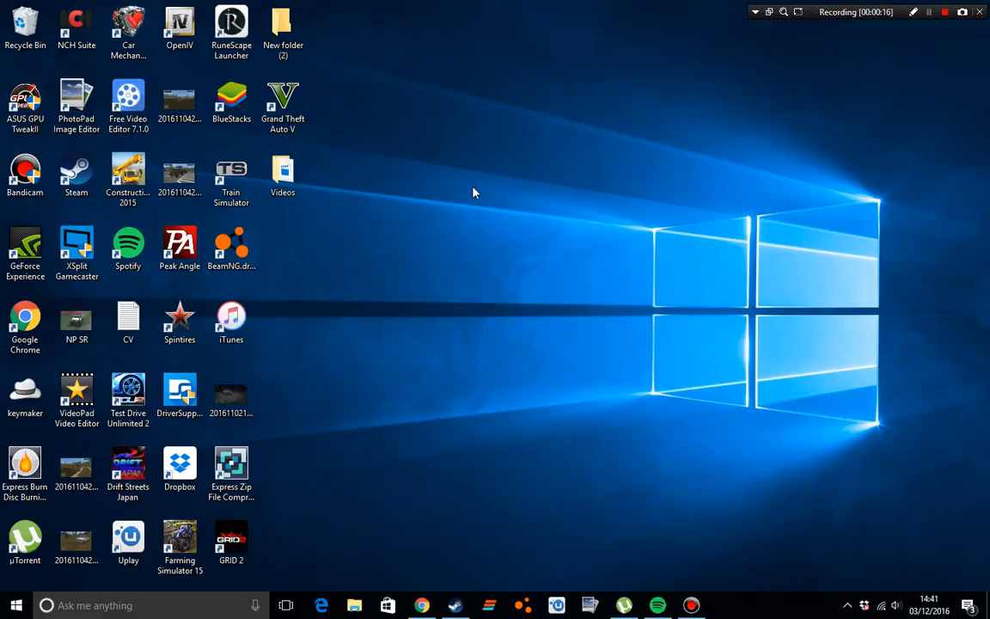
pyautogui.moveTo(471, 238)
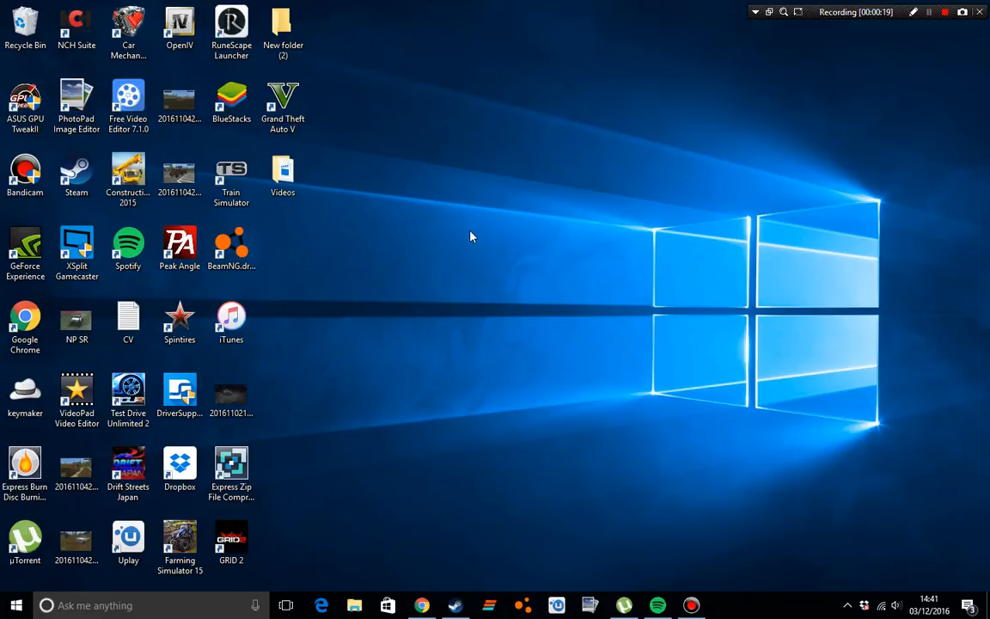
pyautogui.moveTo(456, 261)
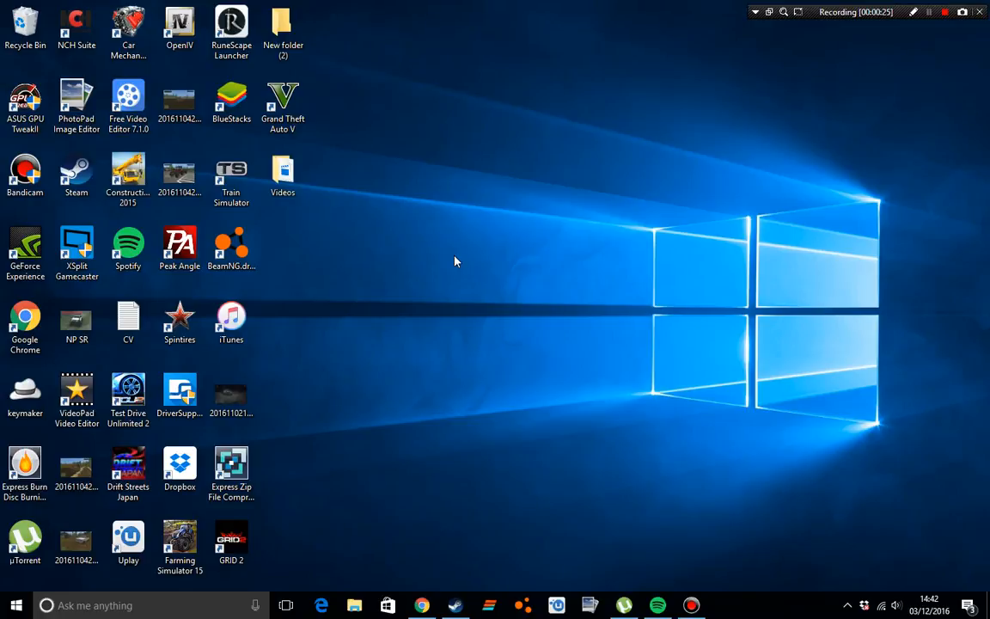
pyautogui.moveTo(725, 375)
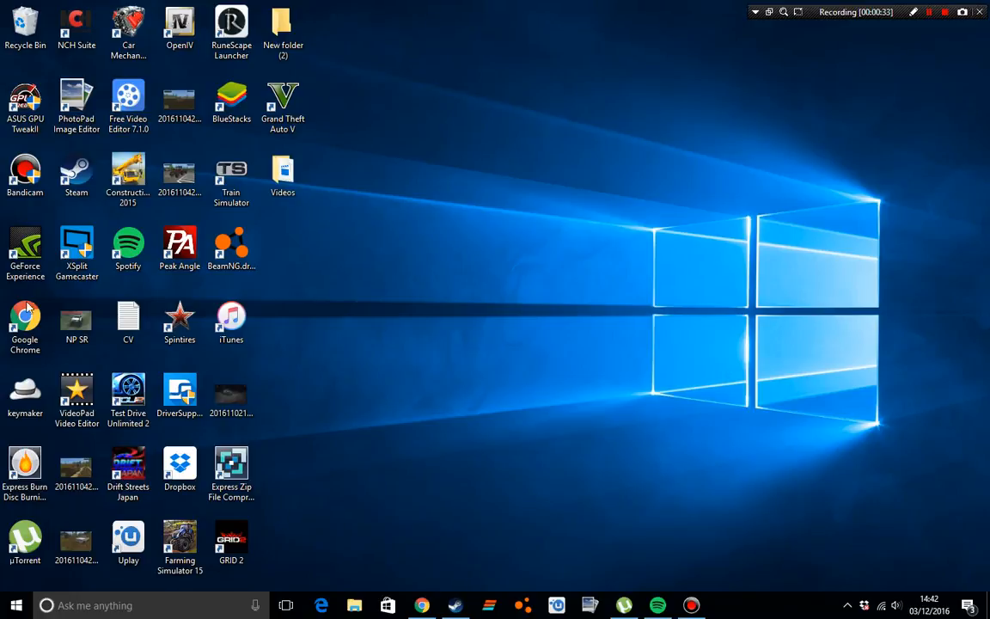
# Move the Drift Streets Japan shortcut into the empty middle of the desktop.
pyautogui.moveTo(127, 464); pyautogui.dragTo(488, 252)
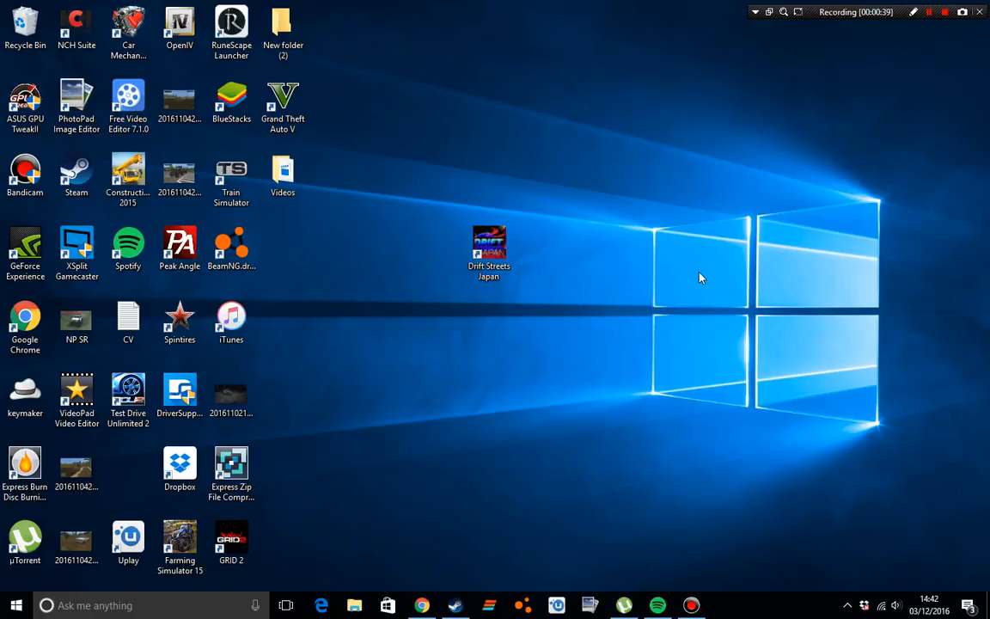
pyautogui.moveTo(462, 182)
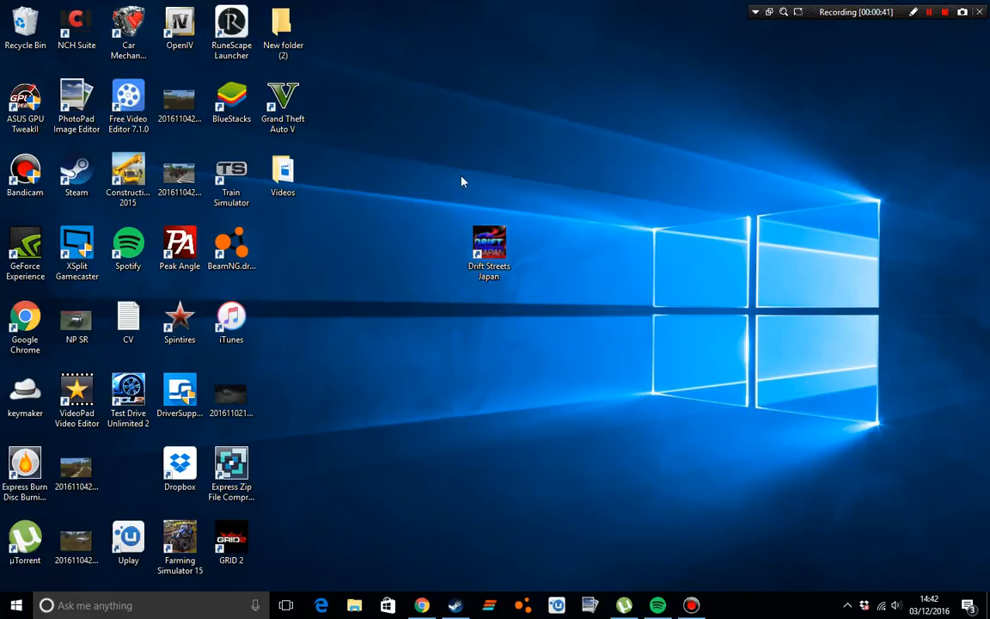
pyautogui.moveTo(815, 293)
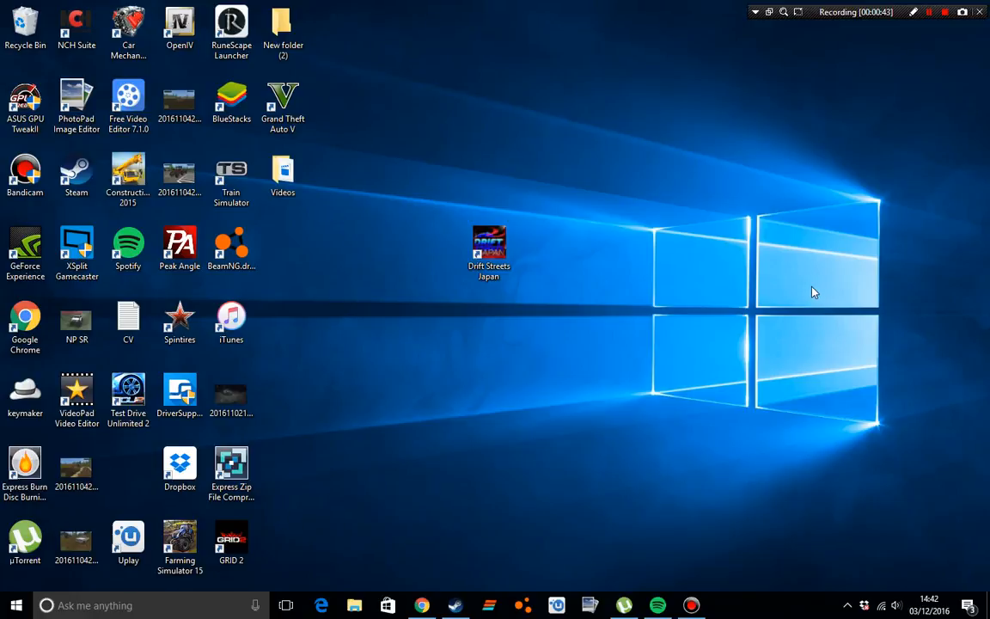
pyautogui.moveTo(516, 181)
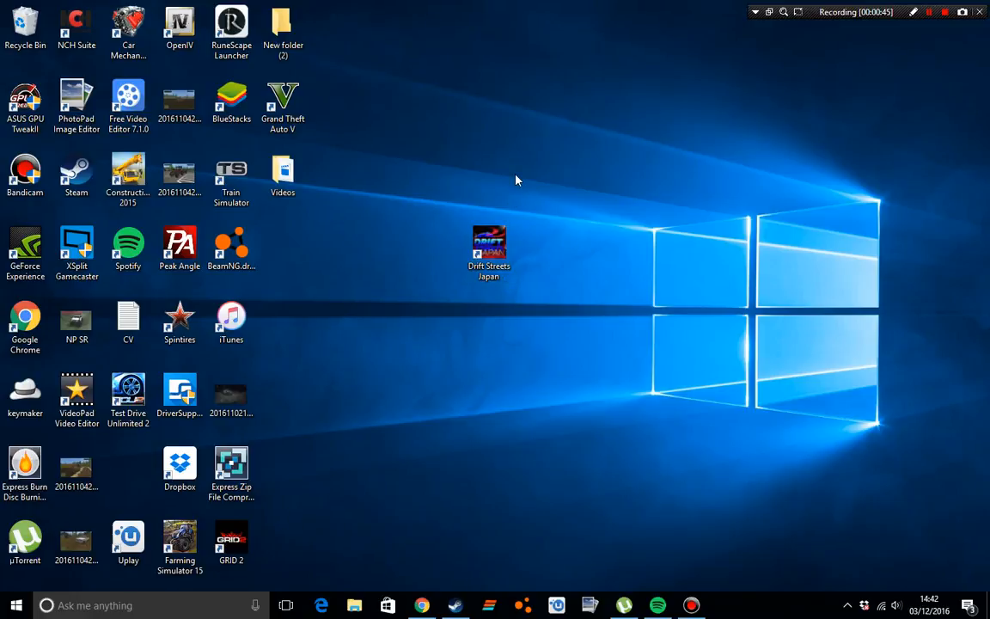
pyautogui.moveTo(514, 186)
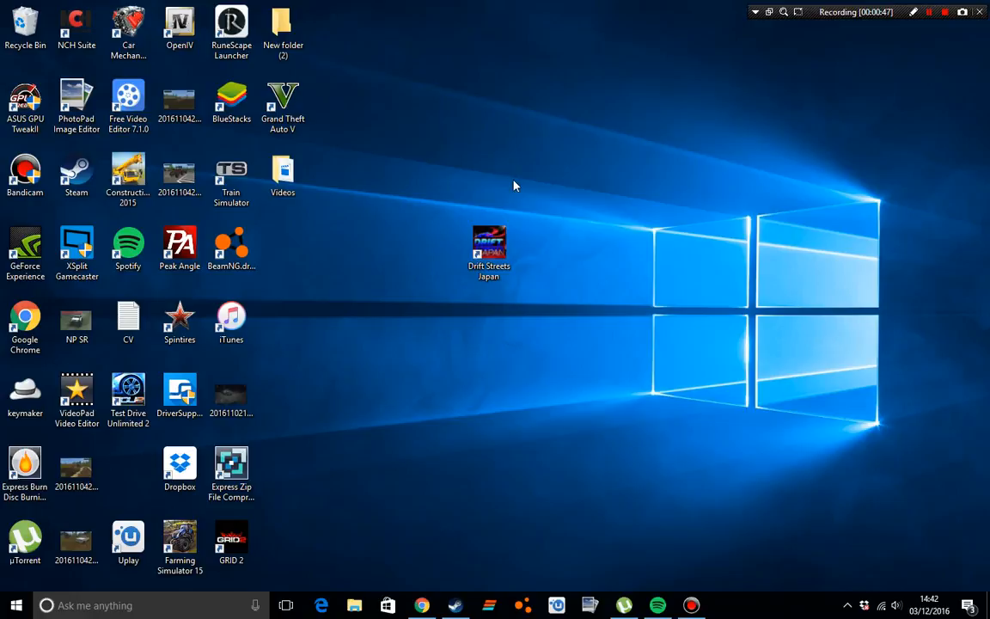
pyautogui.moveTo(557, 271)
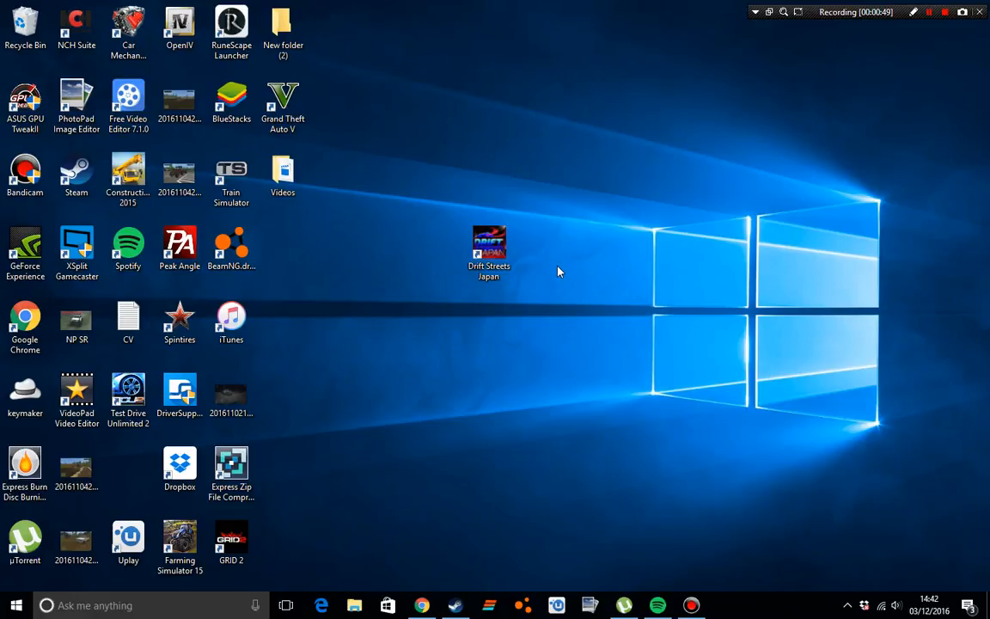
pyautogui.moveTo(553, 271)
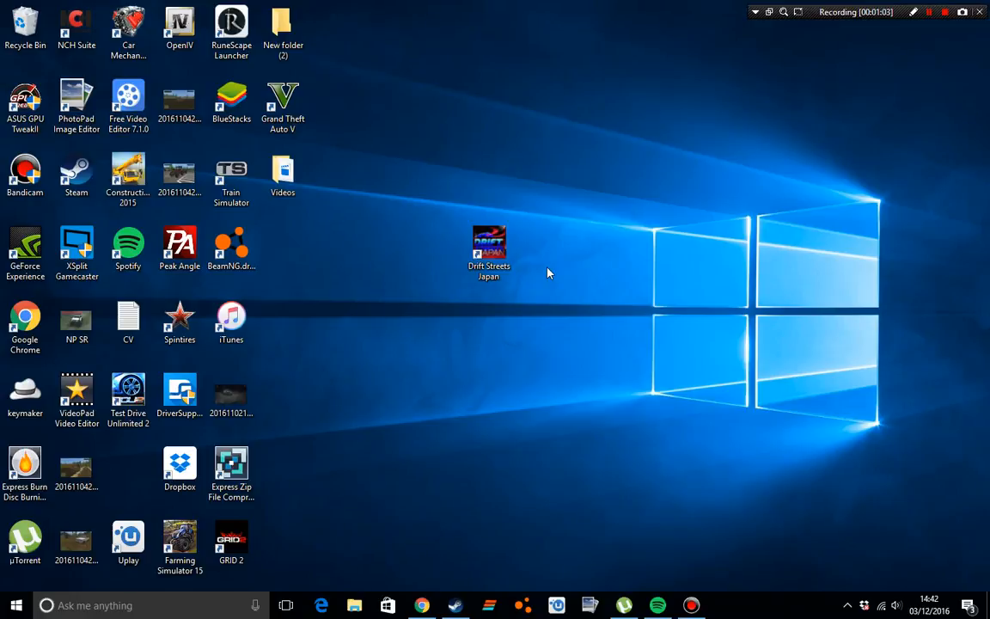
pyautogui.moveTo(800, 266)
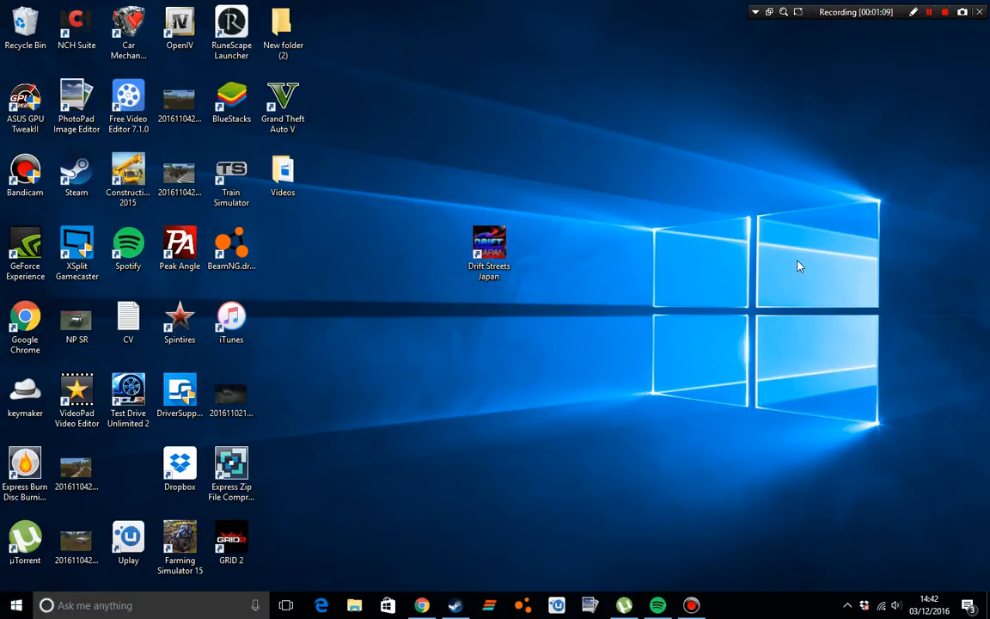
pyautogui.moveTo(524, 124)
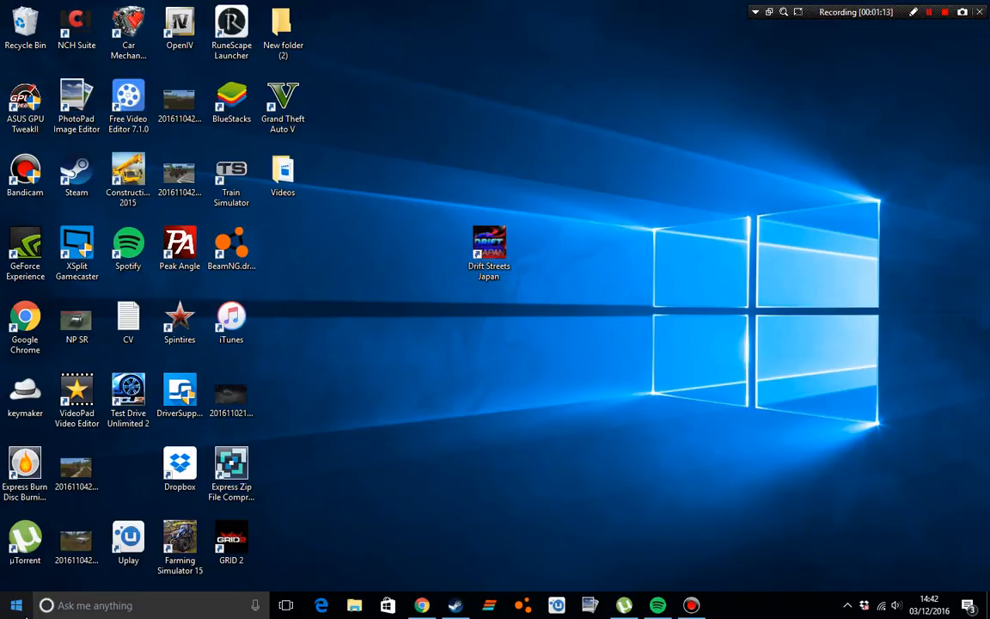
# Search for regedit from the Start search box.
pyautogui.click(14, 605)
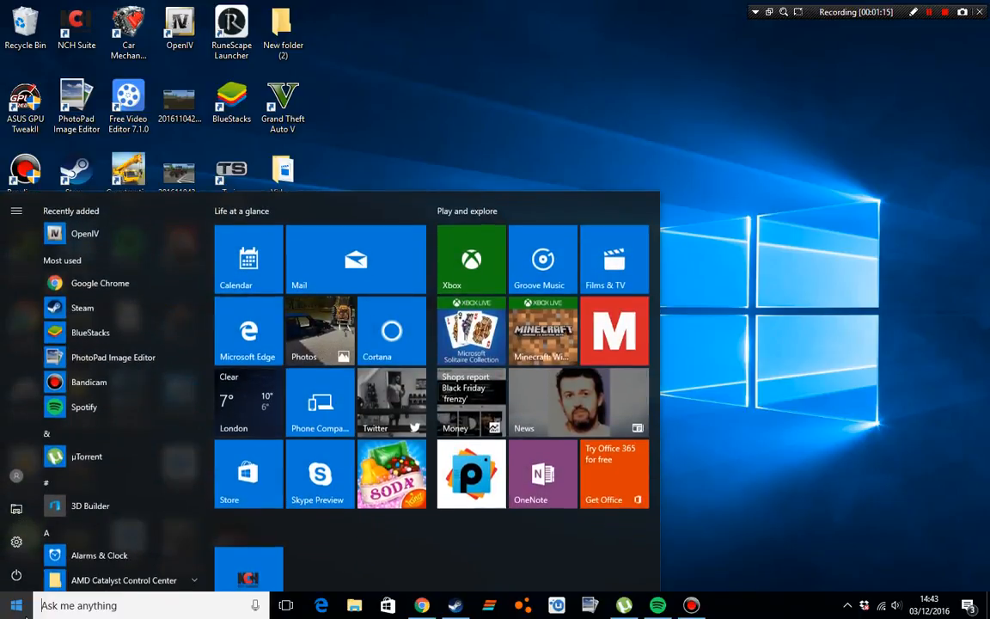
pyautogui.write('regedit')
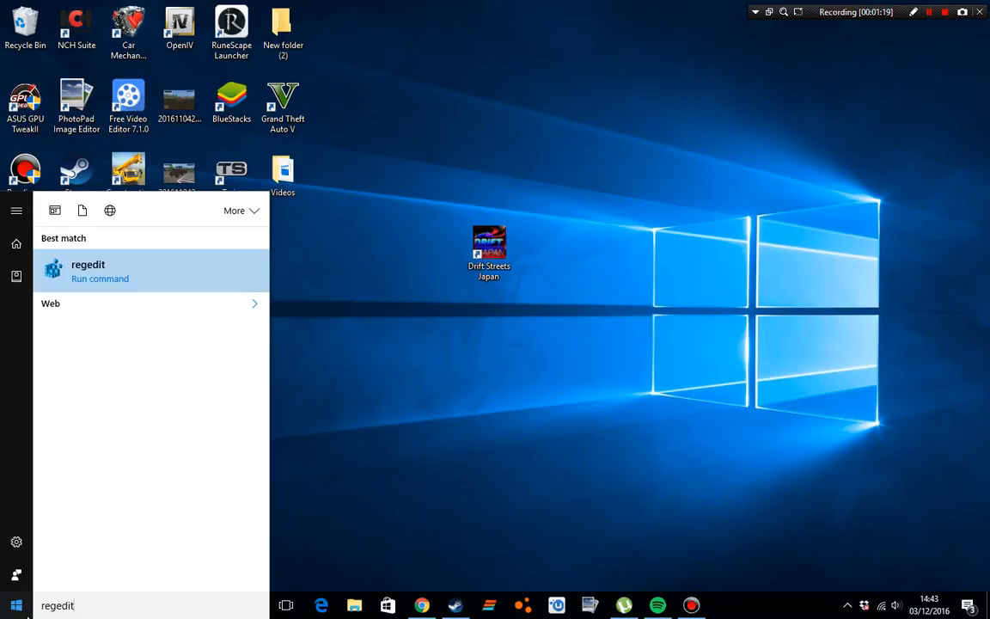
pyautogui.moveTo(55, 249)
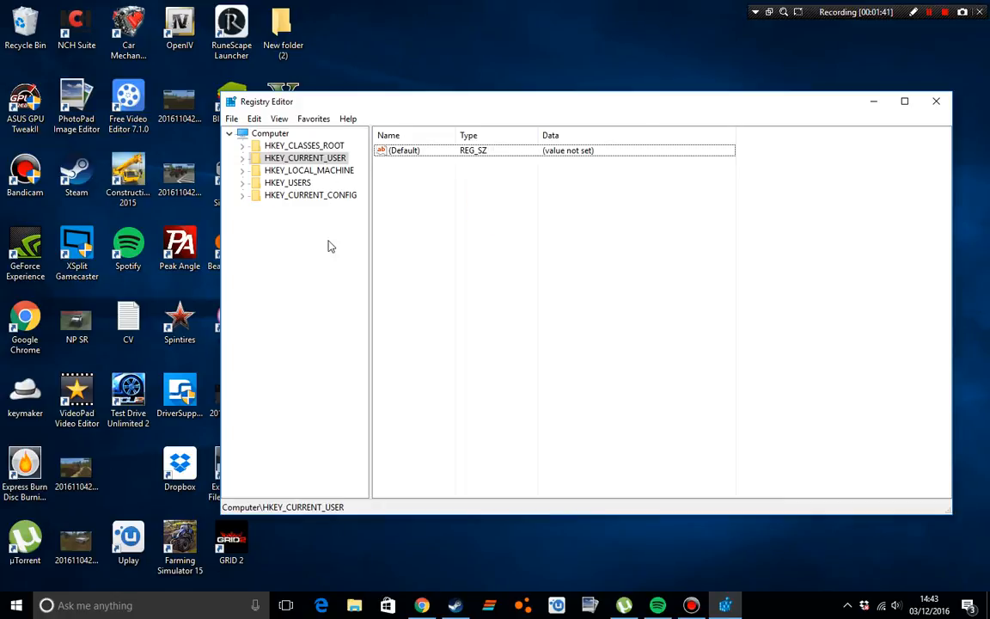
pyautogui.moveTo(339, 237)
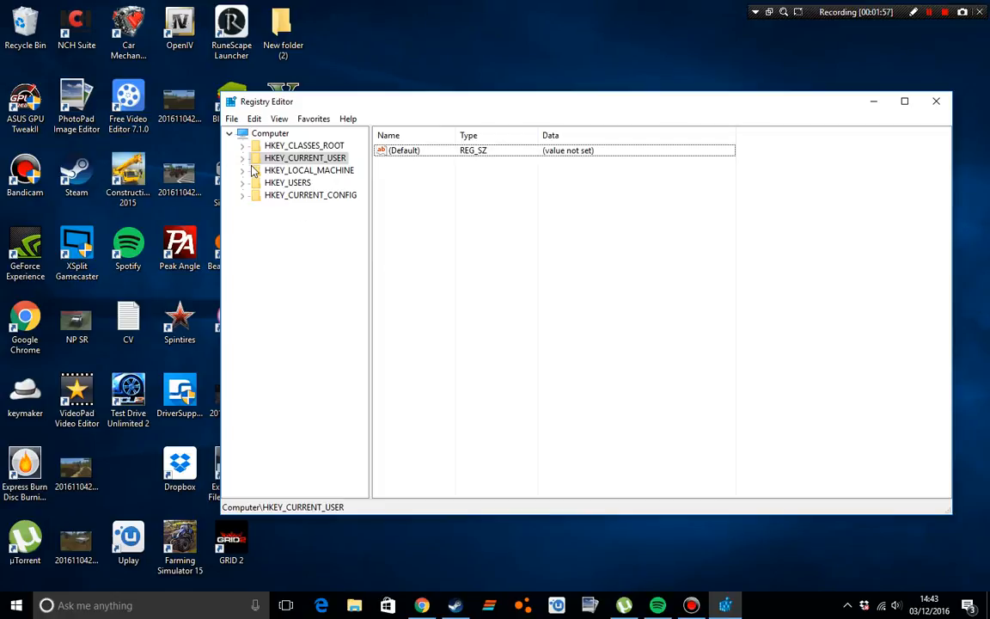
# Expand HKEY_CURRENT_USER and its SOFTWARE branch in the registry tree.
pyautogui.click(306, 158)
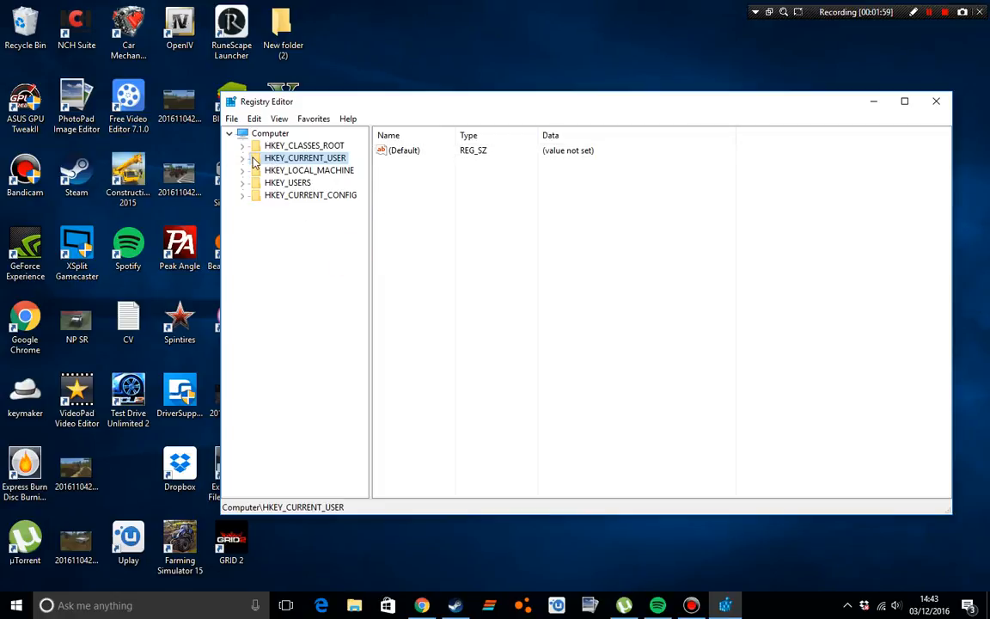
pyautogui.moveTo(342, 165)
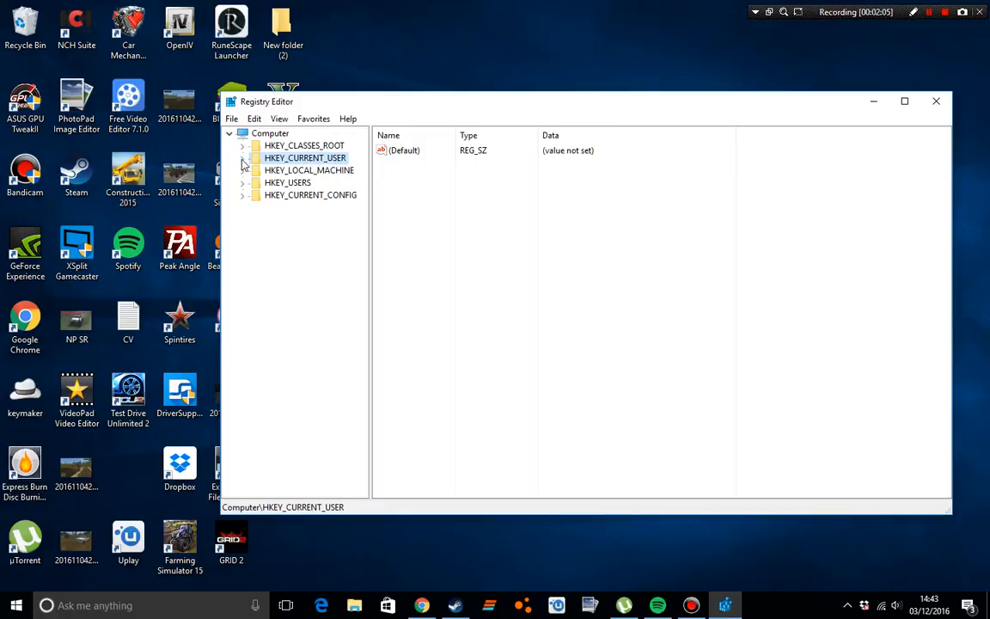
pyautogui.click(244, 159)
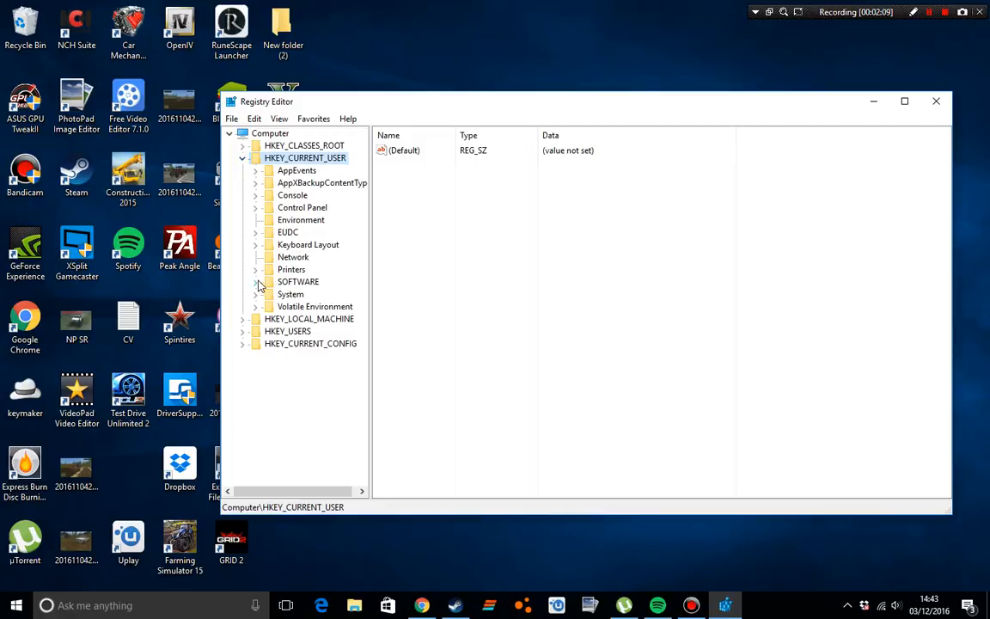
pyautogui.moveTo(284, 289)
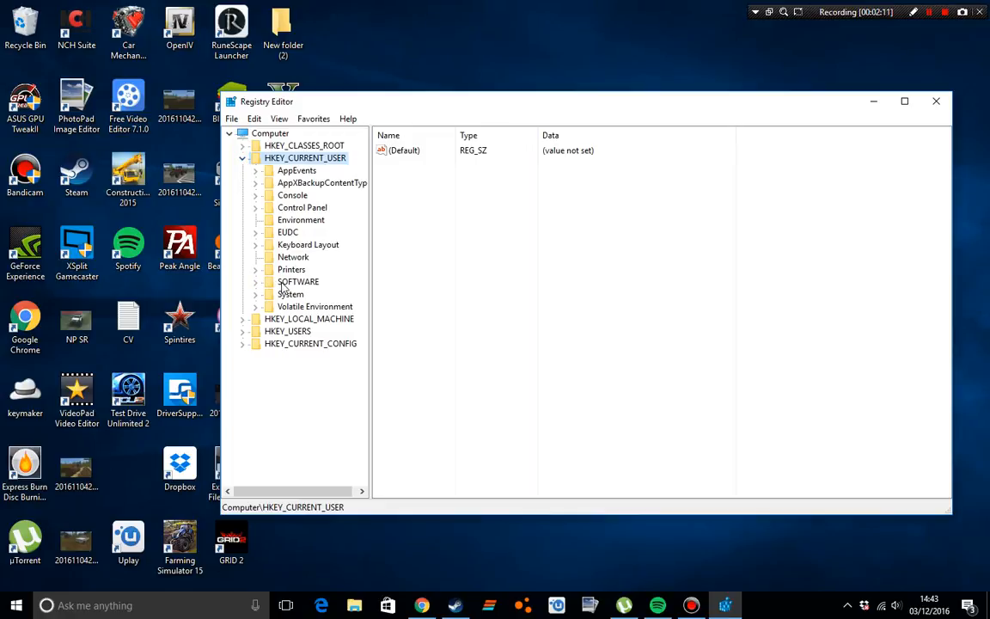
pyautogui.moveTo(323, 293)
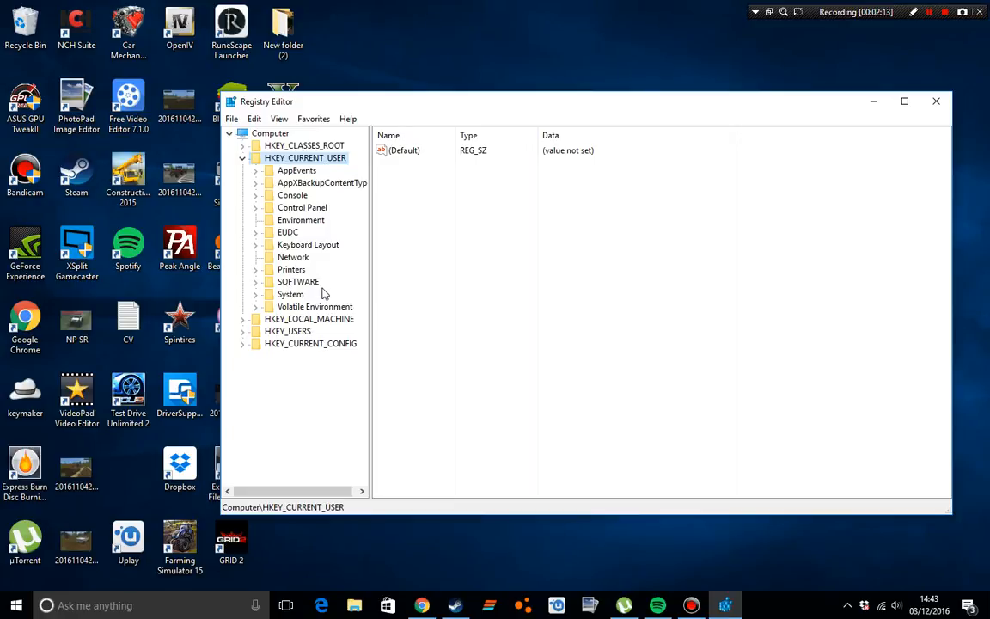
pyautogui.moveTo(286, 291)
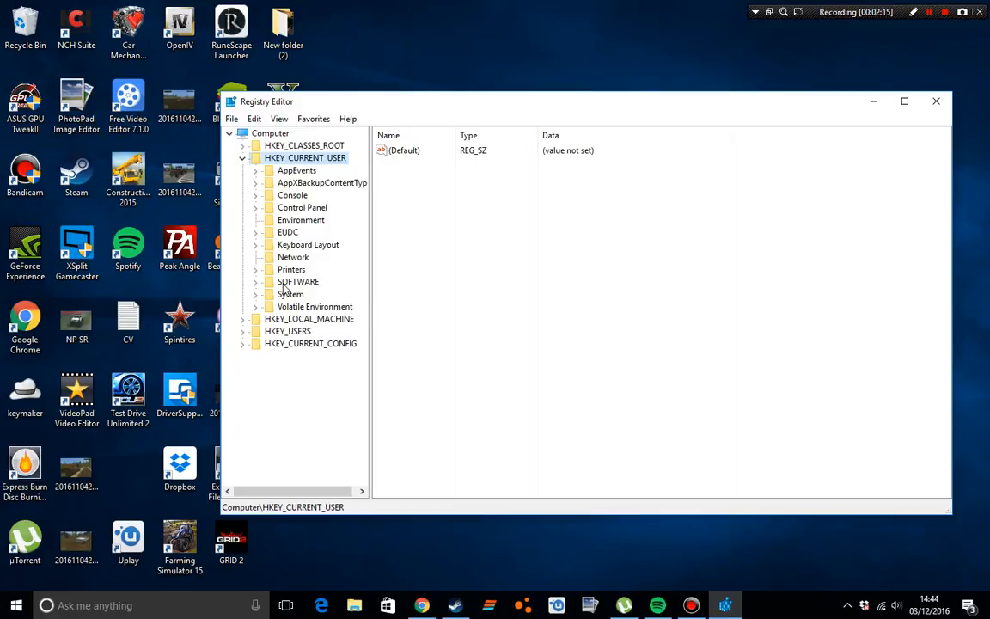
pyautogui.moveTo(301, 284)
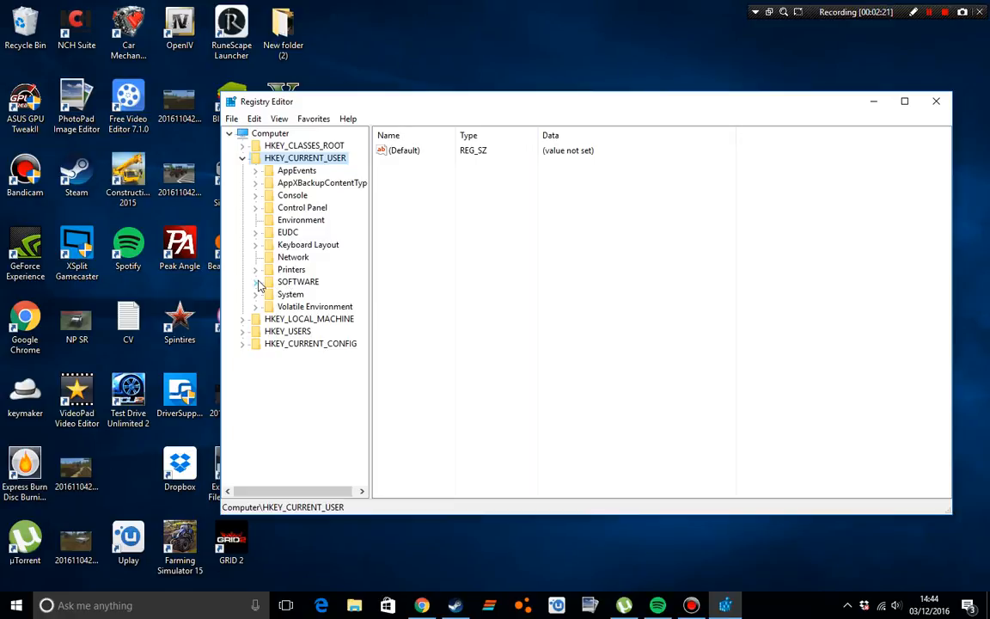
pyautogui.click(256, 282)
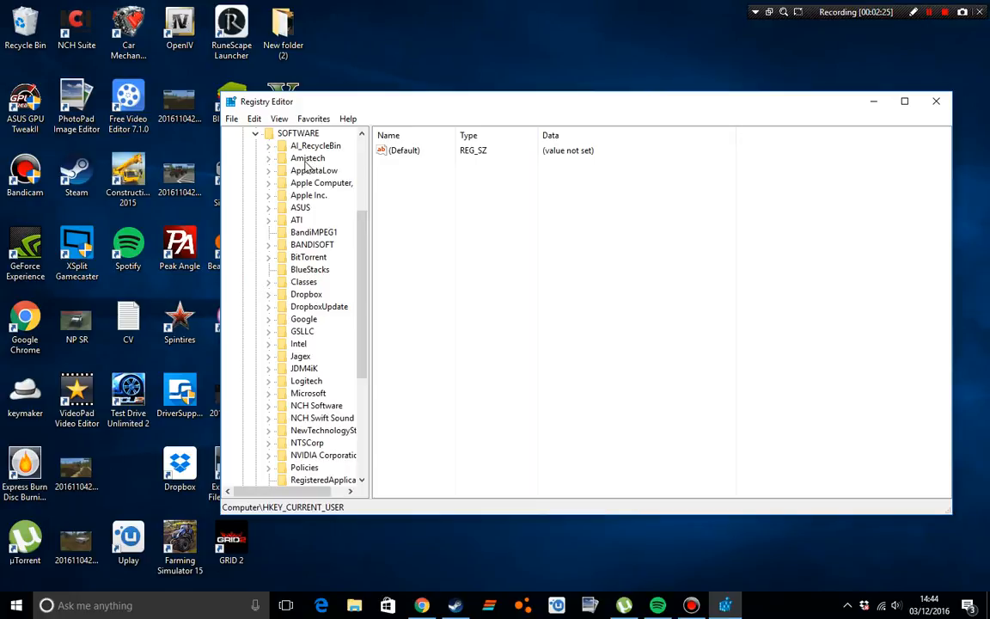
pyautogui.moveTo(295, 372)
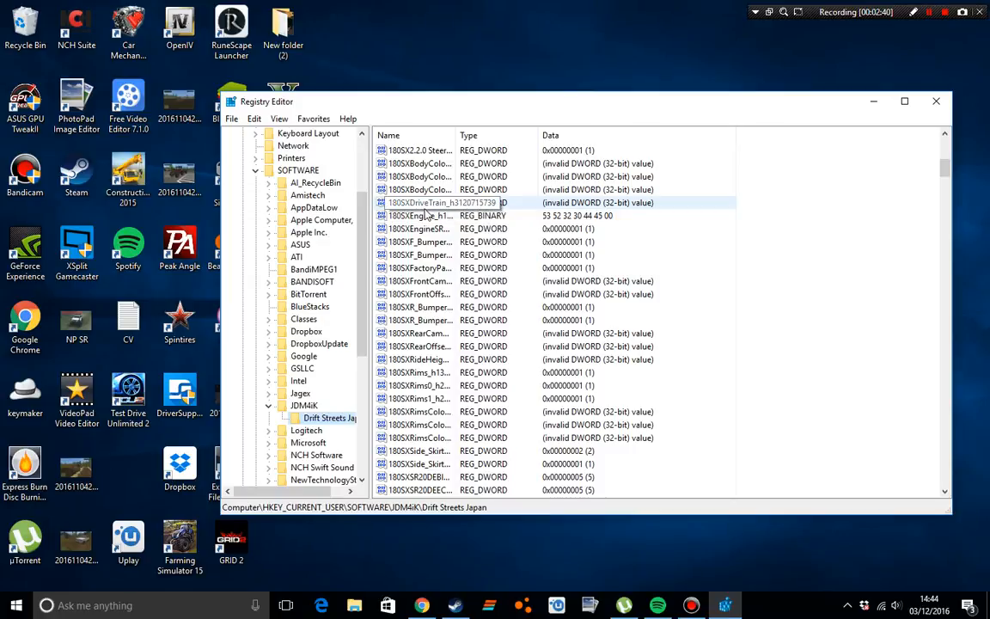
# Scroll down through the software keys to reach JDM4iK > Drift Streets Japan.
pyautogui.scroll(-3)
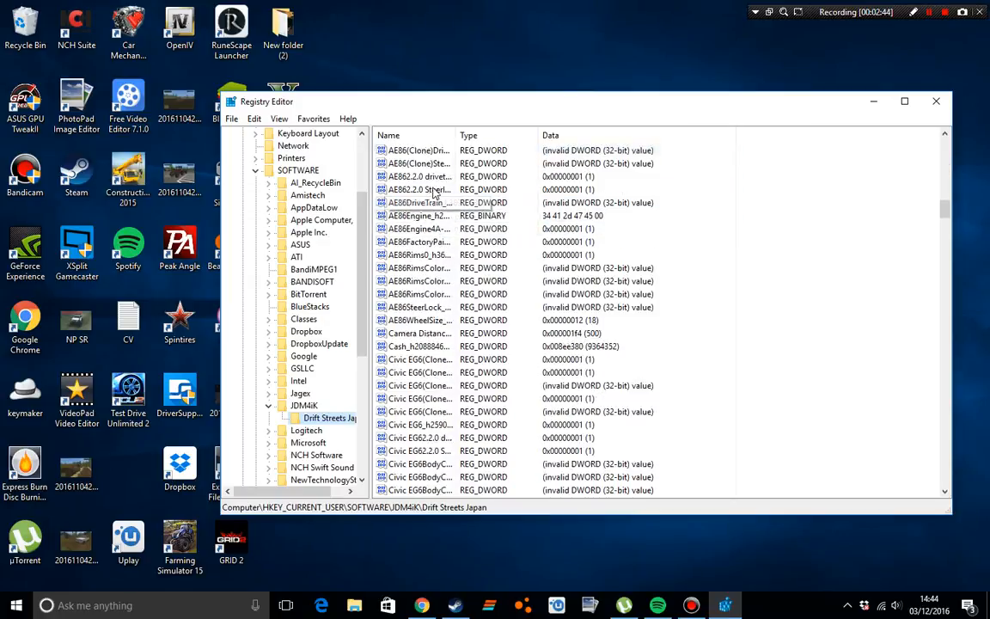
pyautogui.scroll(-3)
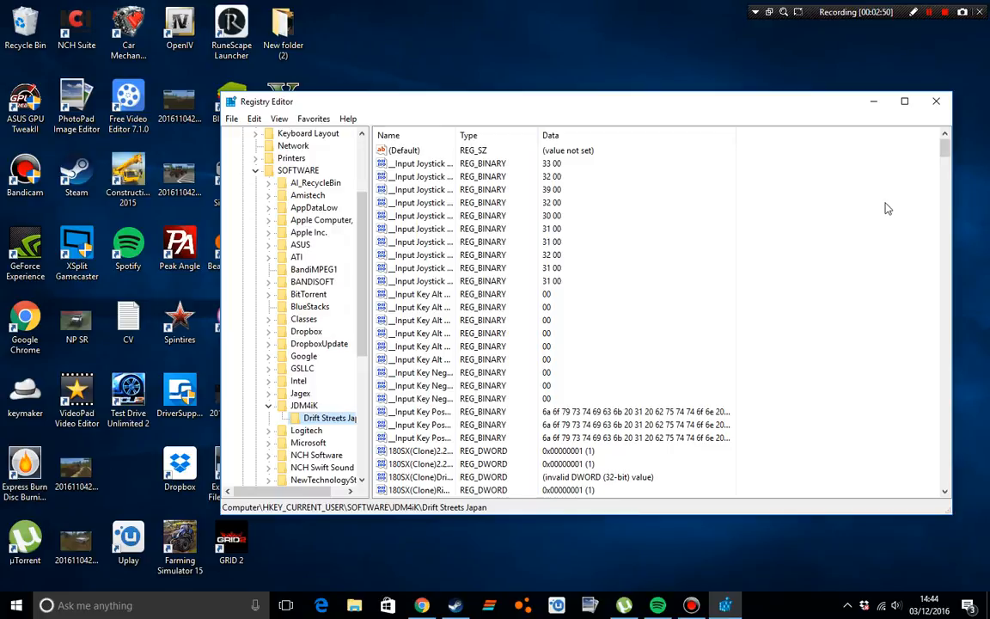
pyautogui.moveTo(352, 426)
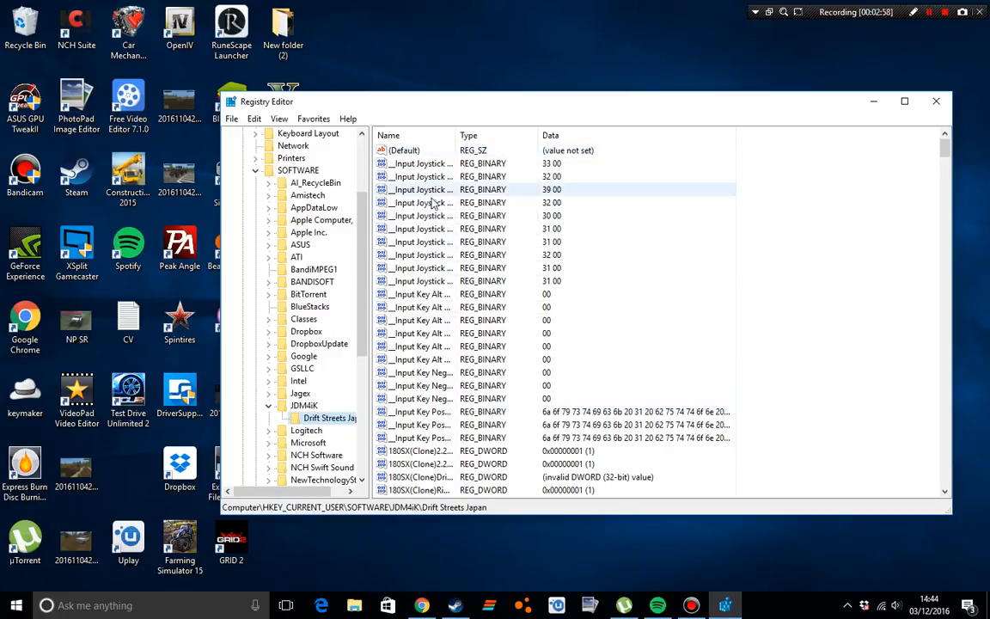
pyautogui.scroll(-3)
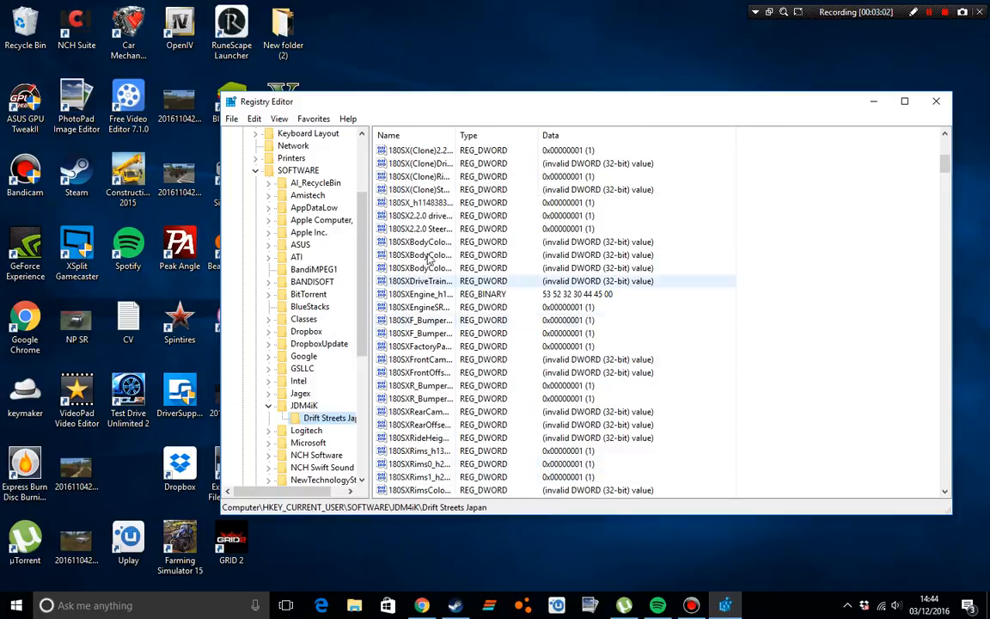
pyautogui.scroll(-3)
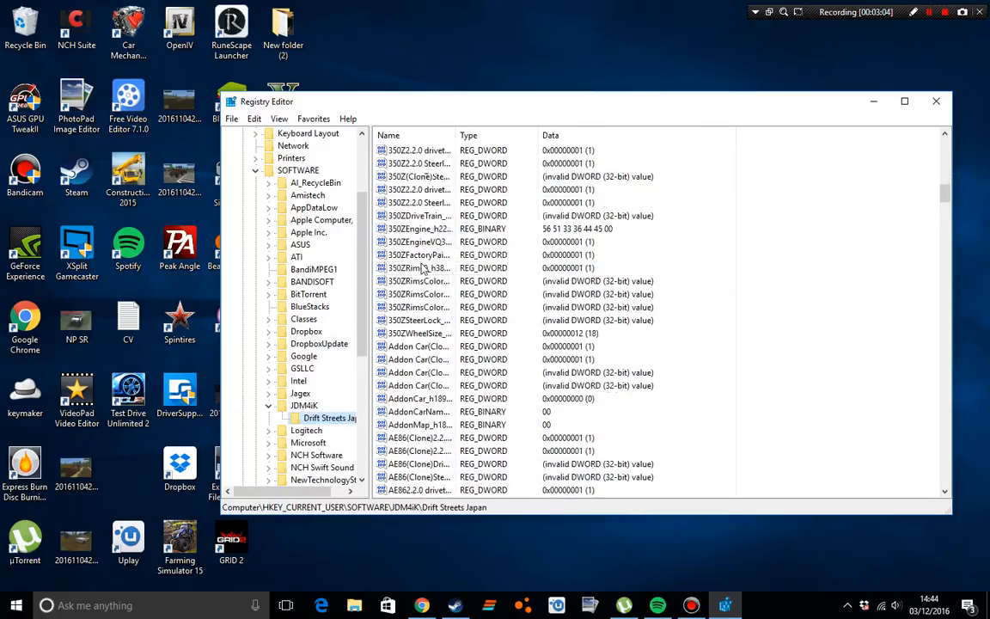
pyautogui.scroll(-3)
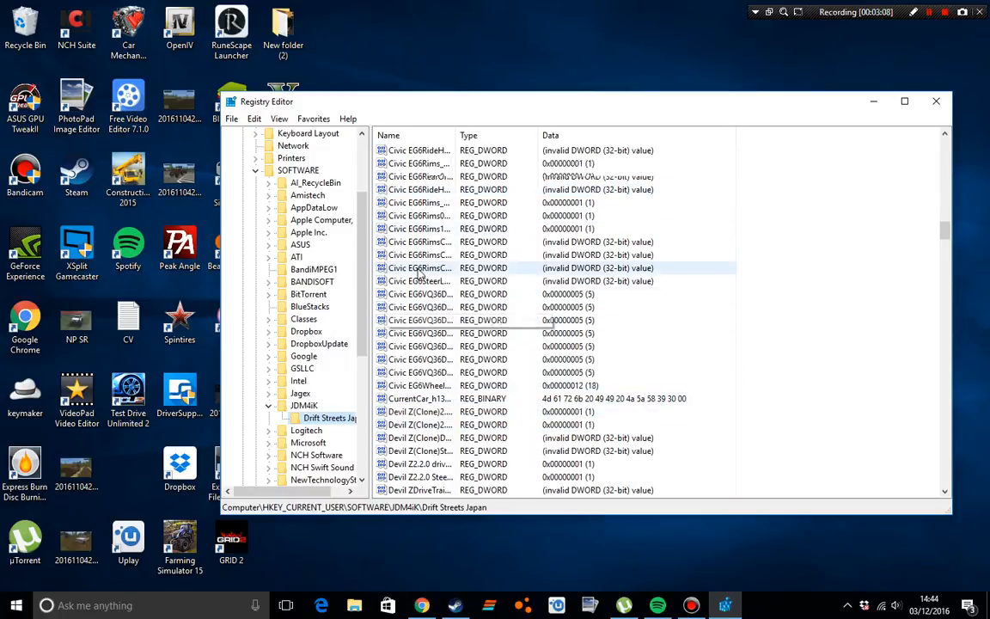
pyautogui.scroll(-3)
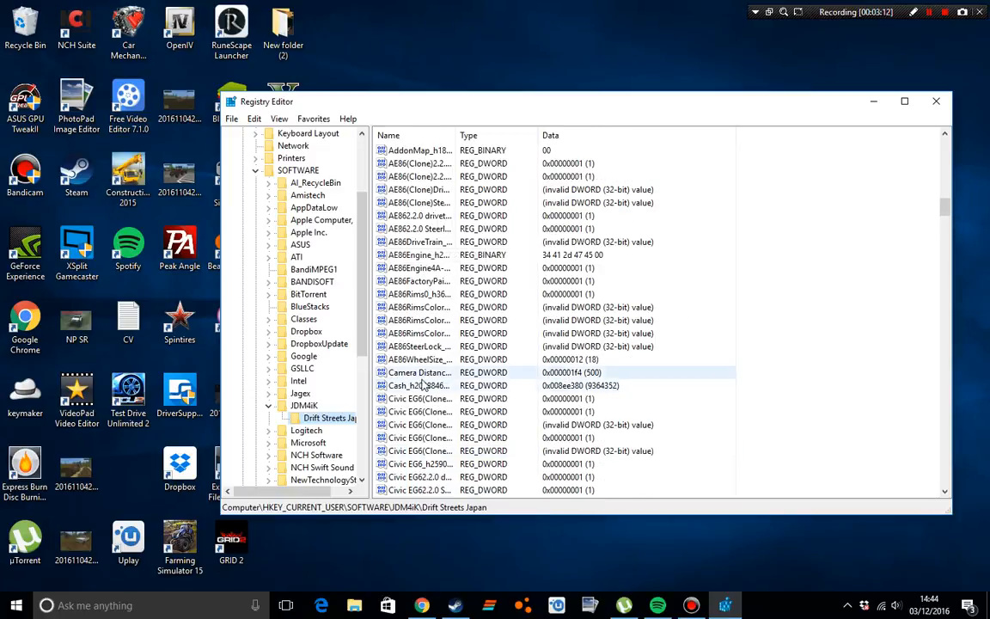
# Bring the game's Cash DWORD value up for editing via Modify.
pyautogui.click(419, 346)
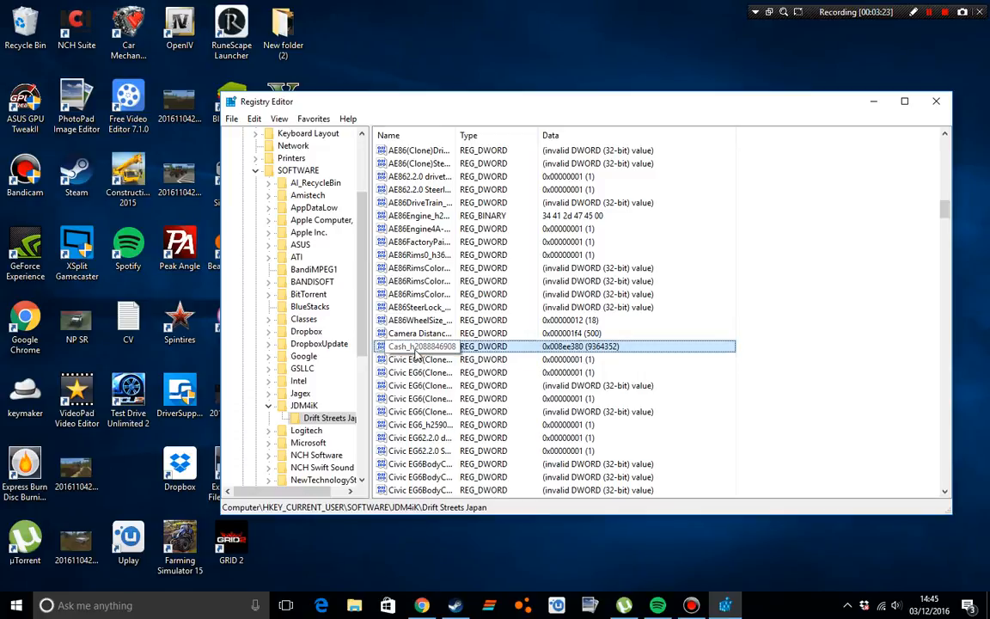
pyautogui.rightClick(419, 346)
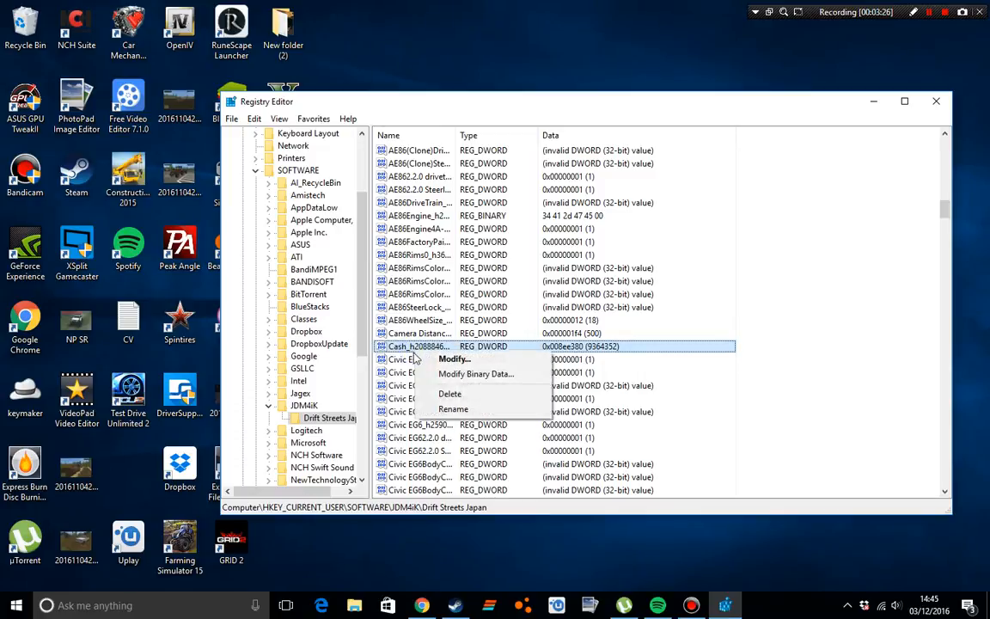
pyautogui.click(453, 359)
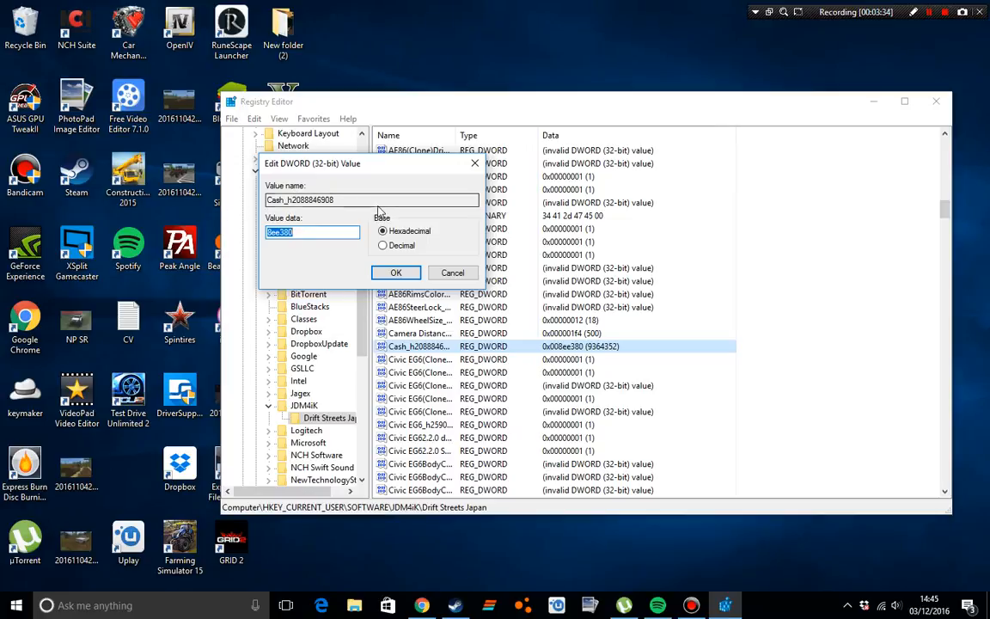
pyautogui.moveTo(421, 224)
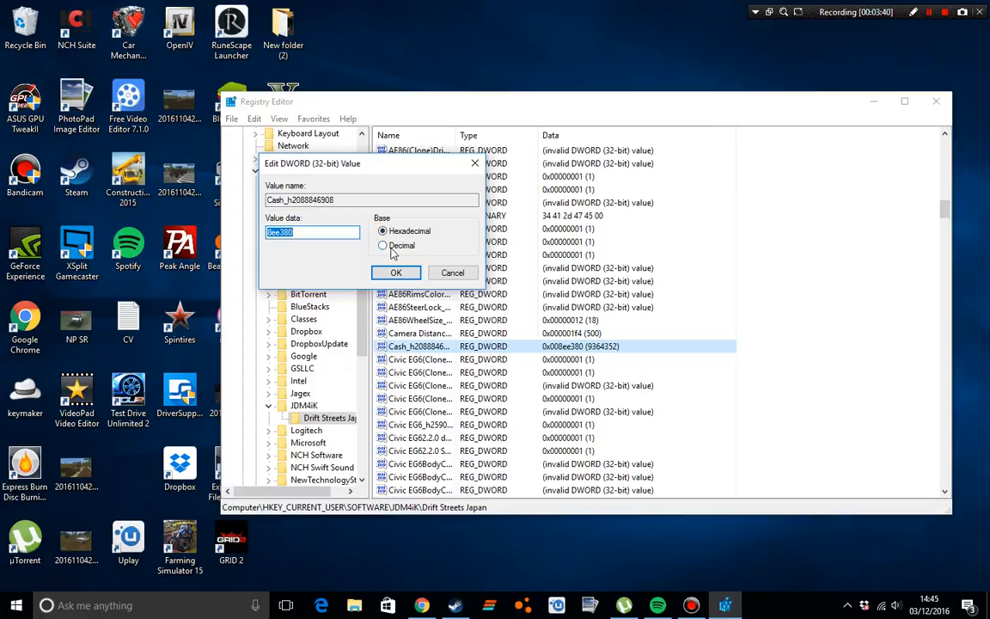
# Set Cash to 10000000 in decimal, confirm, and close Registry Editor.
pyautogui.click(384, 246)
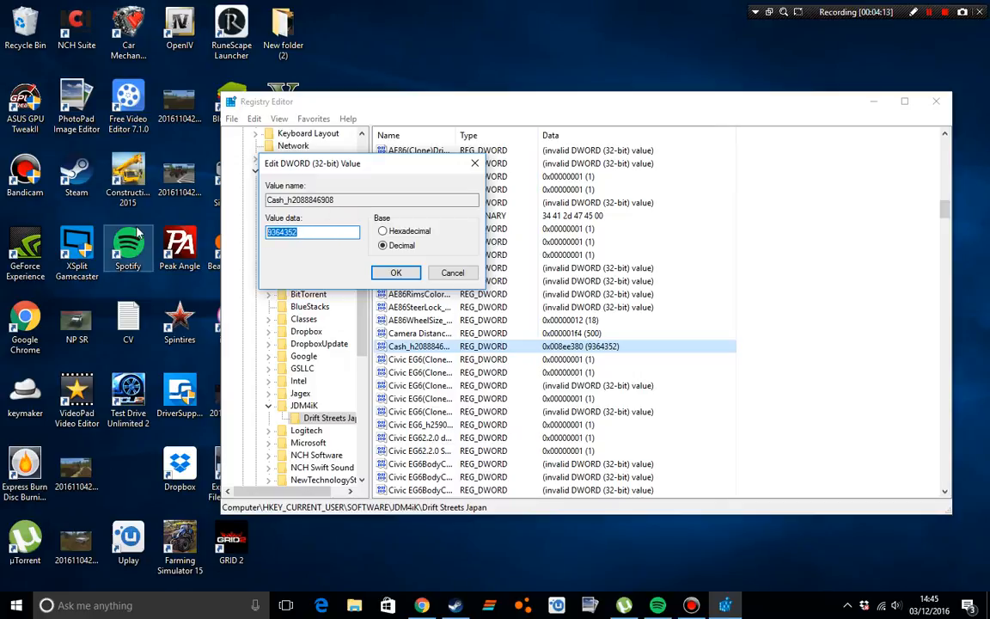
pyautogui.write('10000000')
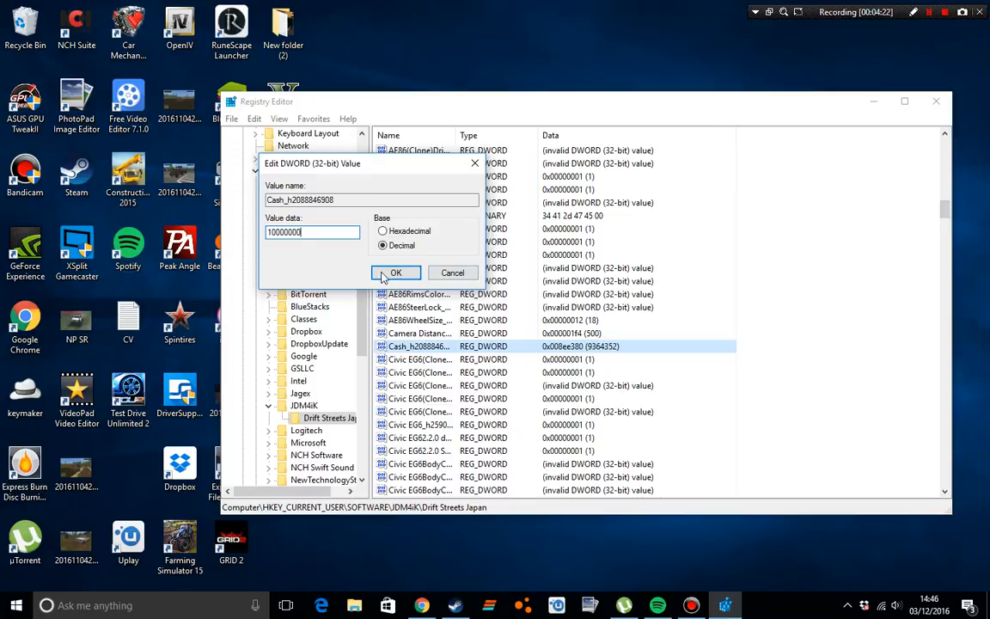
pyautogui.click(396, 272)
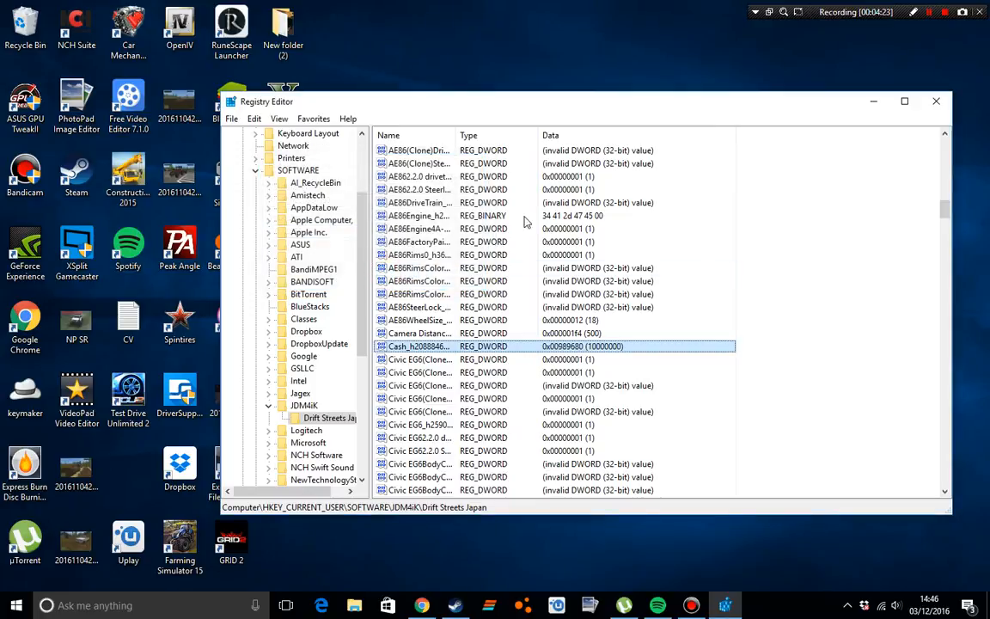
pyautogui.click(935, 100)
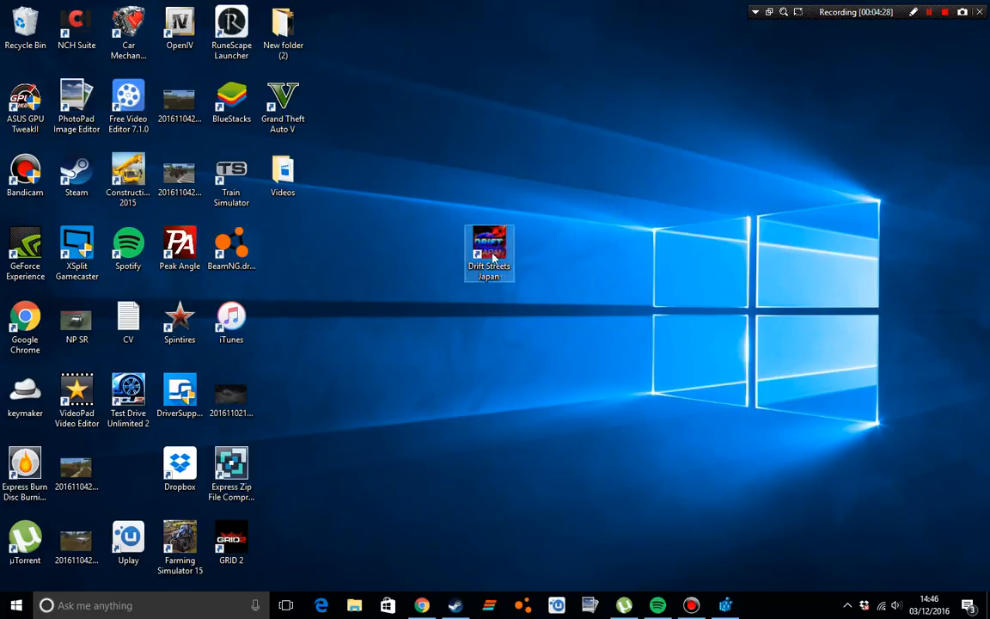
# Move the Drift Streets Japan shortcut back into the desktop icon columns.
pyautogui.moveTo(489, 254); pyautogui.dragTo(127, 468)
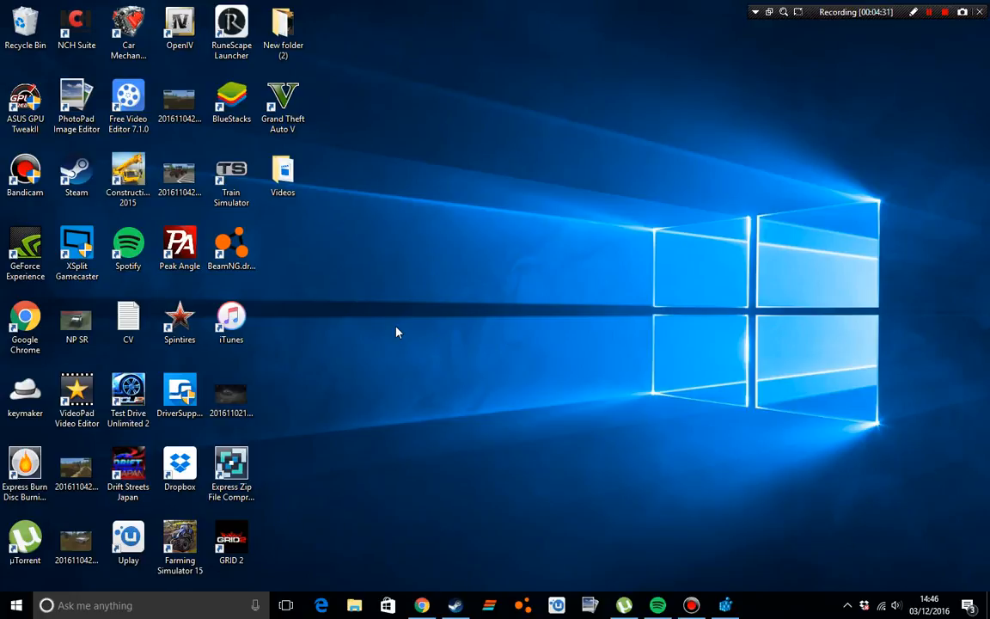
pyautogui.moveTo(628, 130)
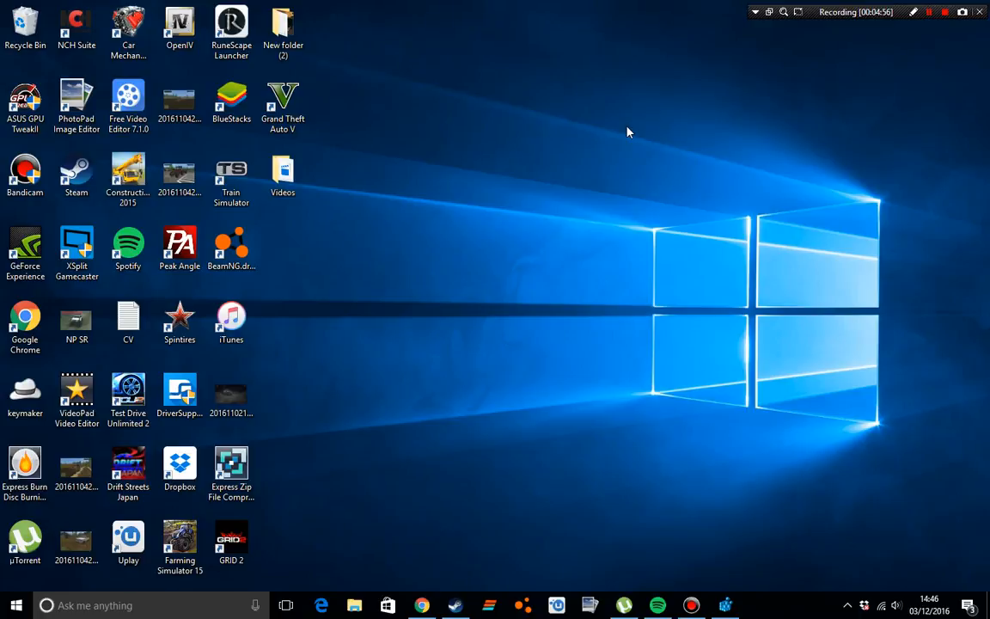
pyautogui.click(945, 12)
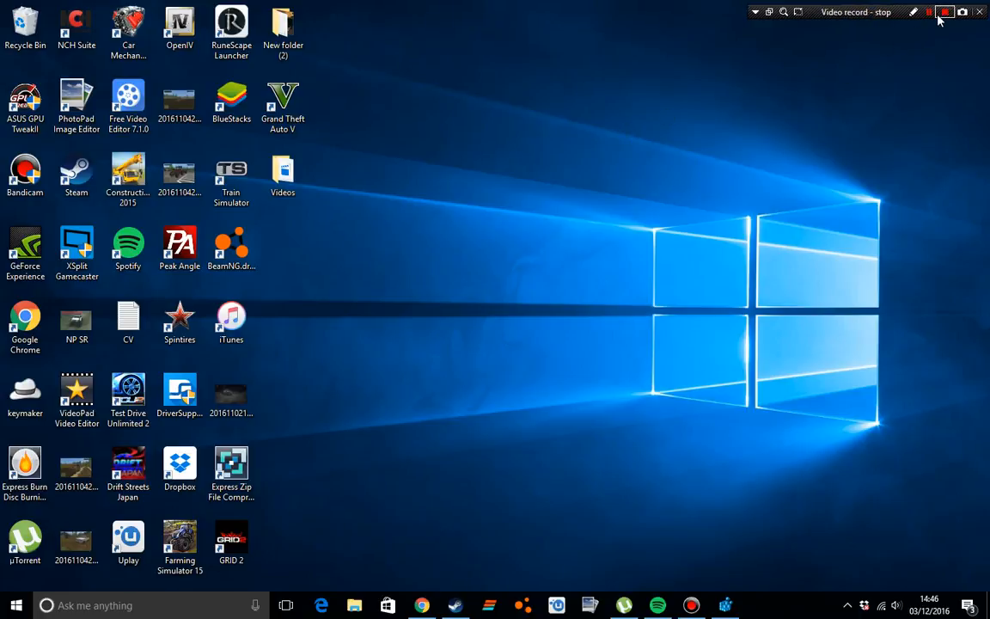